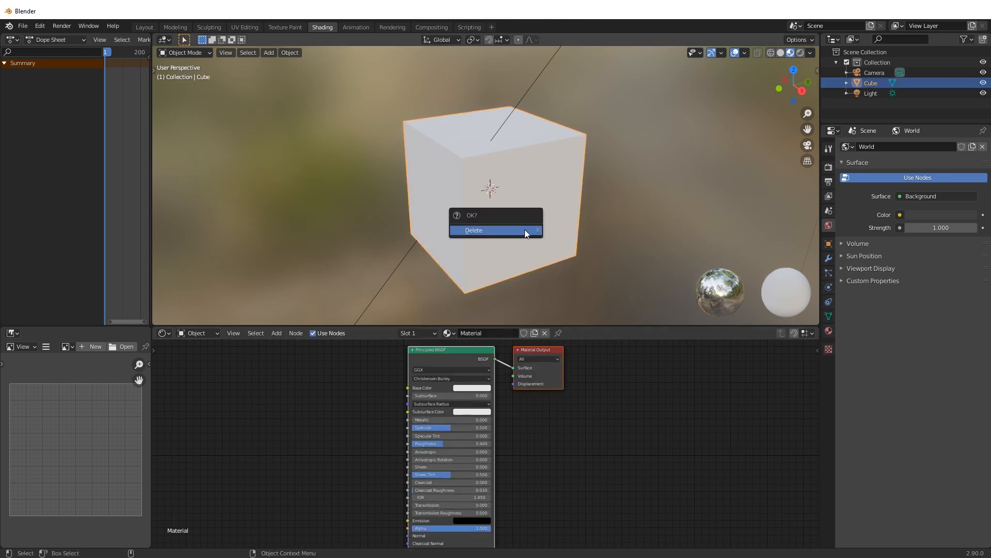
Delete the default cube and toggle Edit Mode on the replacement plane.
left_click(474, 230)
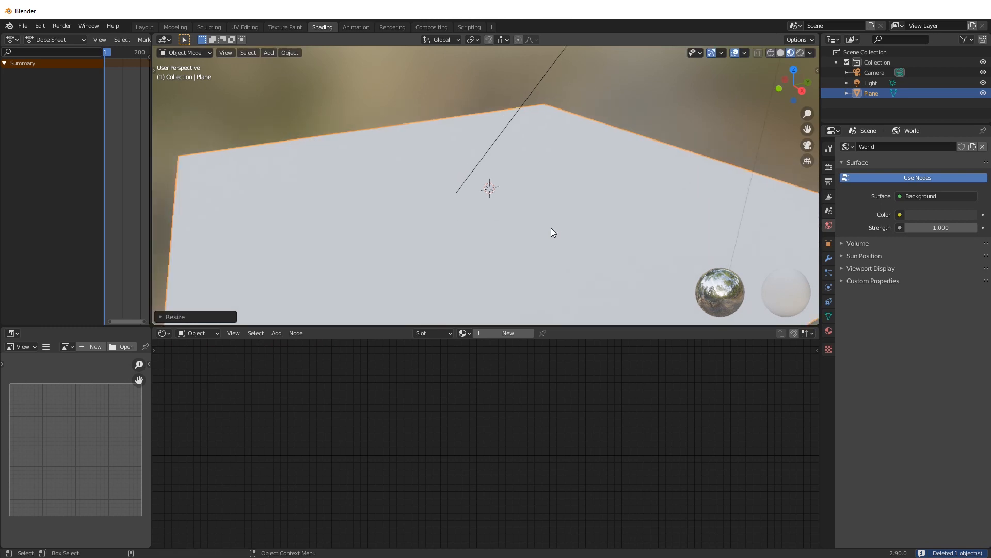
key("Tab")
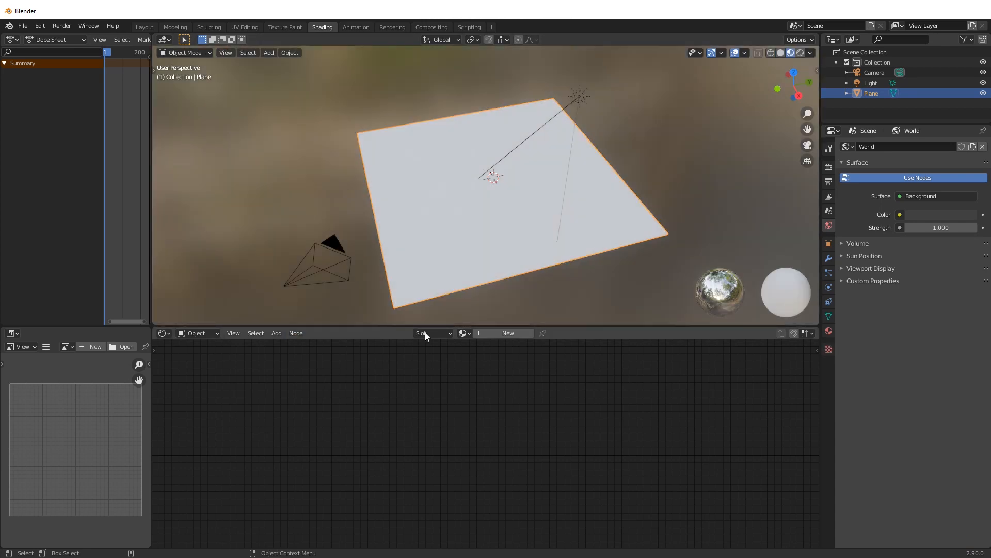
Add a new material to the plane and name it WaTeR.
left_click(508, 333)
type("W")
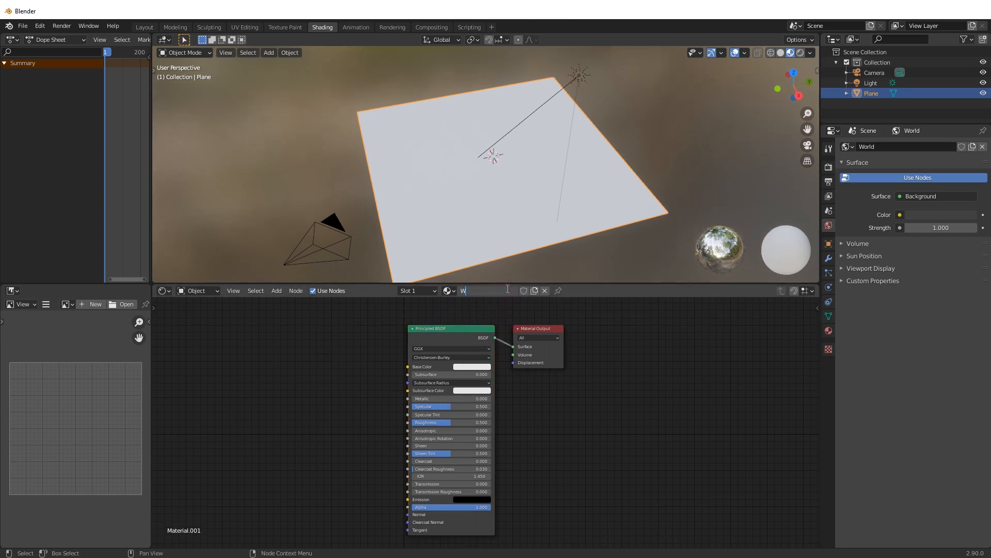
type("aTeR")
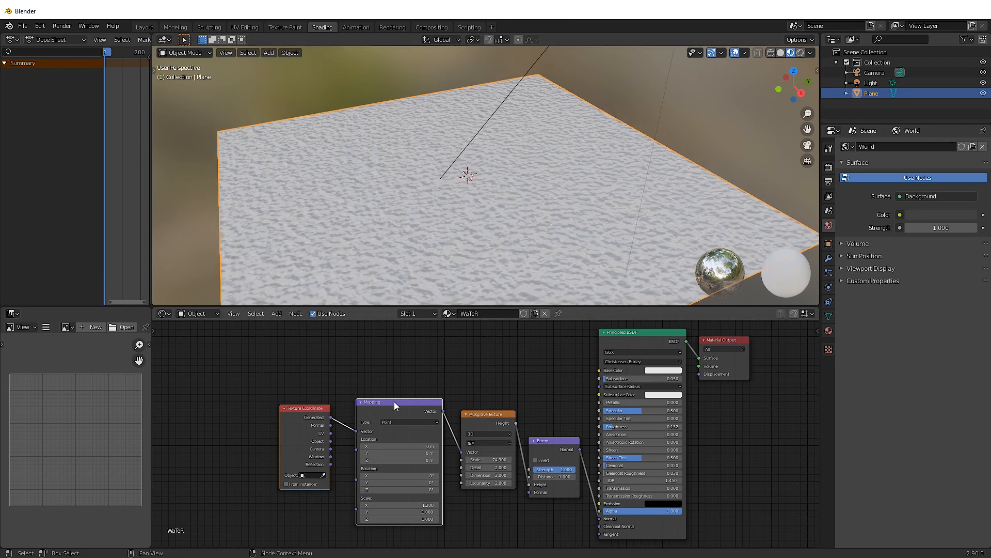
mouse_move(496, 457)
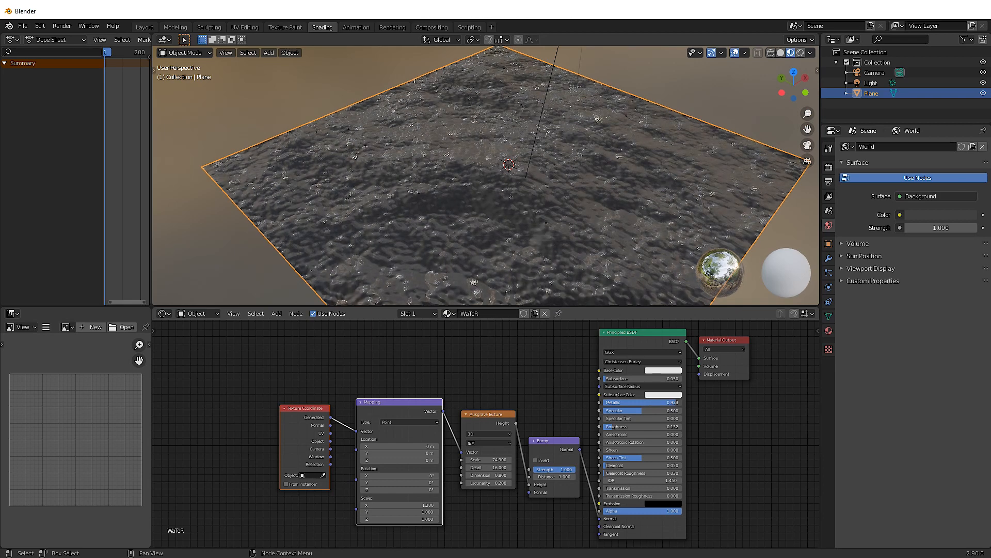
Adjust the Musgrave and roughness values and lower the bump strength.
left_click(811, 53)
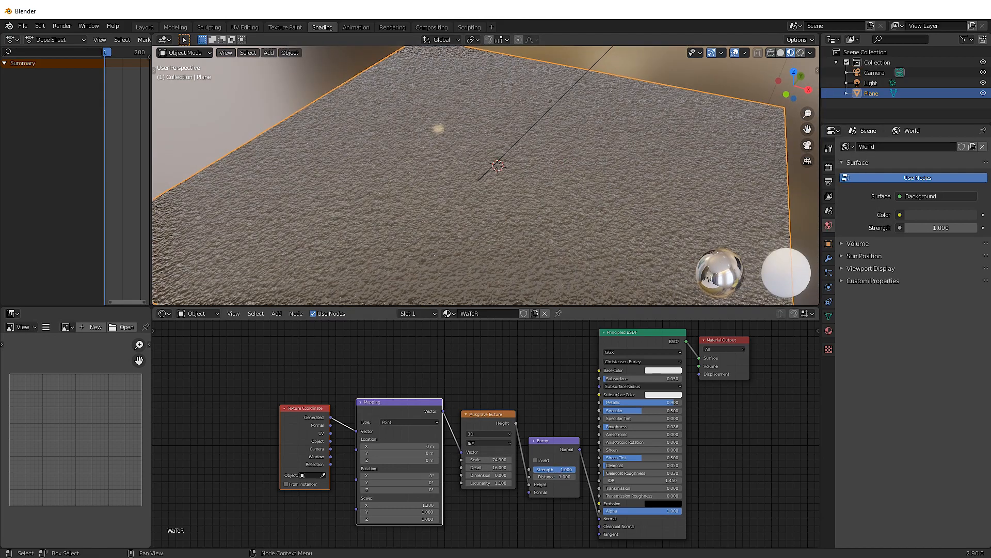
left_click(553, 470)
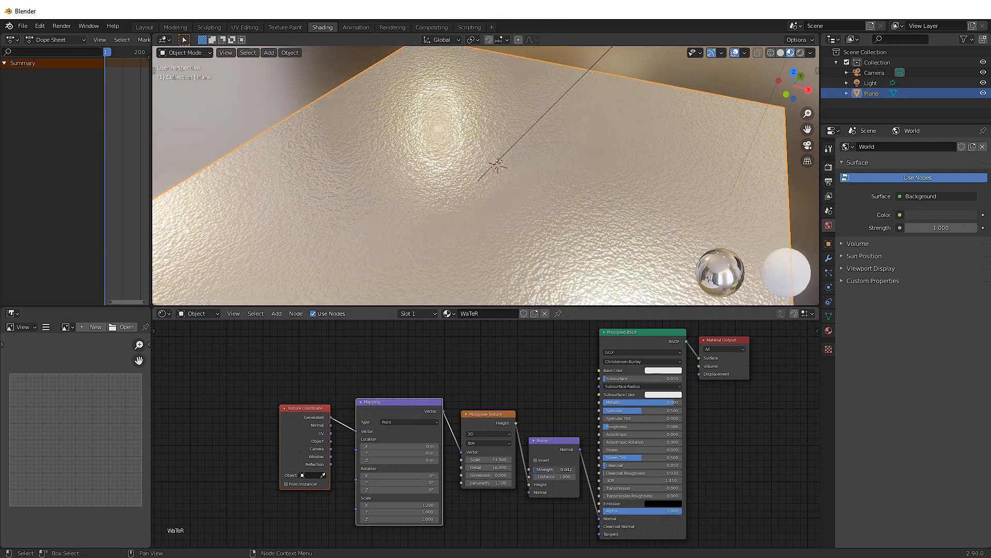
left_click(561, 469)
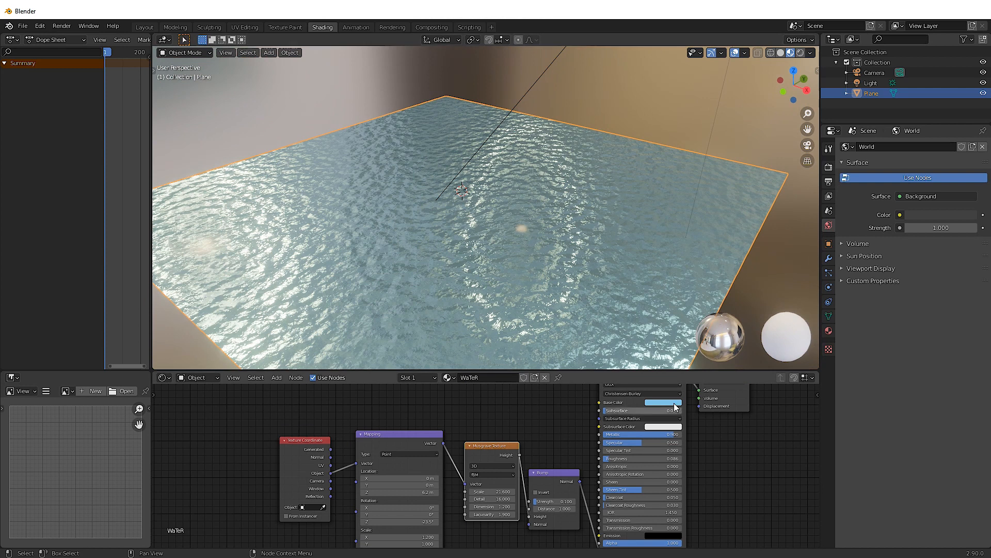
Shift the WaTeR base colour hue toward blue on the colour wheel.
left_click(651, 403)
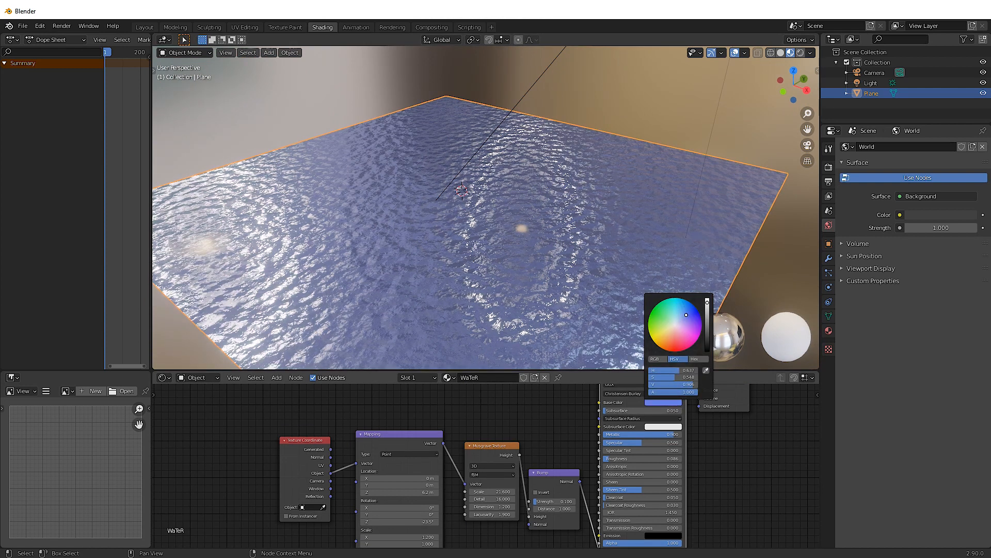
left_click_drag(684, 315, 685, 322)
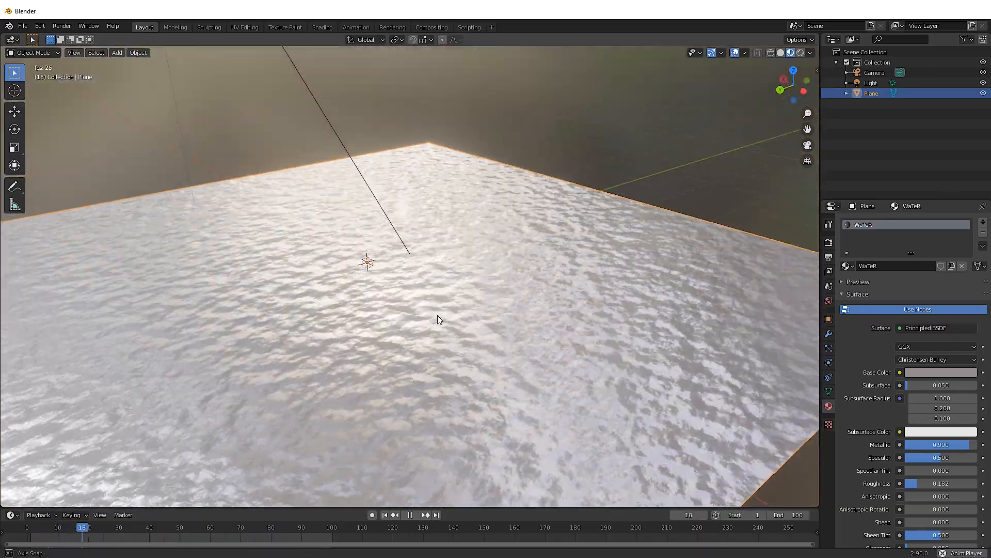
Try a pink tint for the water's base colour in Material Properties.
left_click(940, 372)
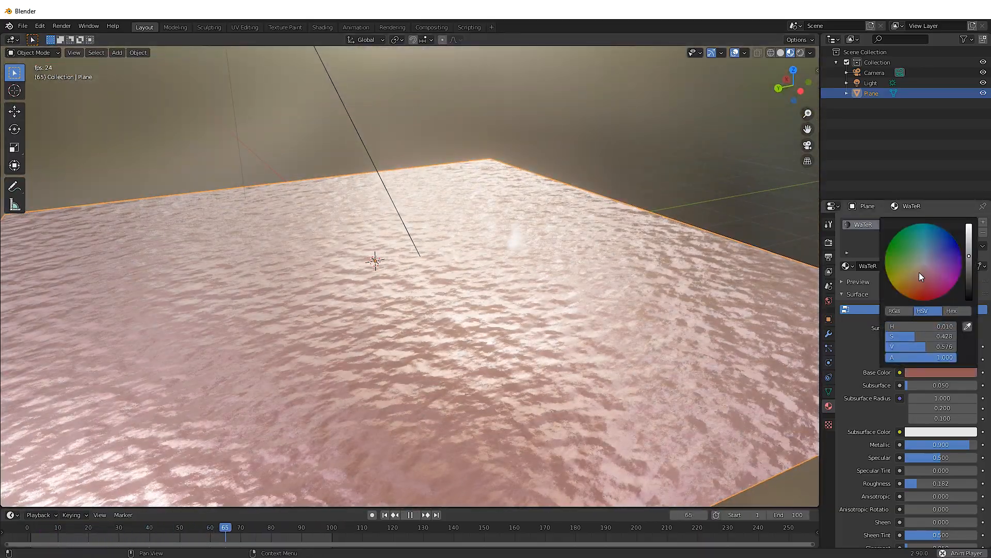
left_click(942, 278)
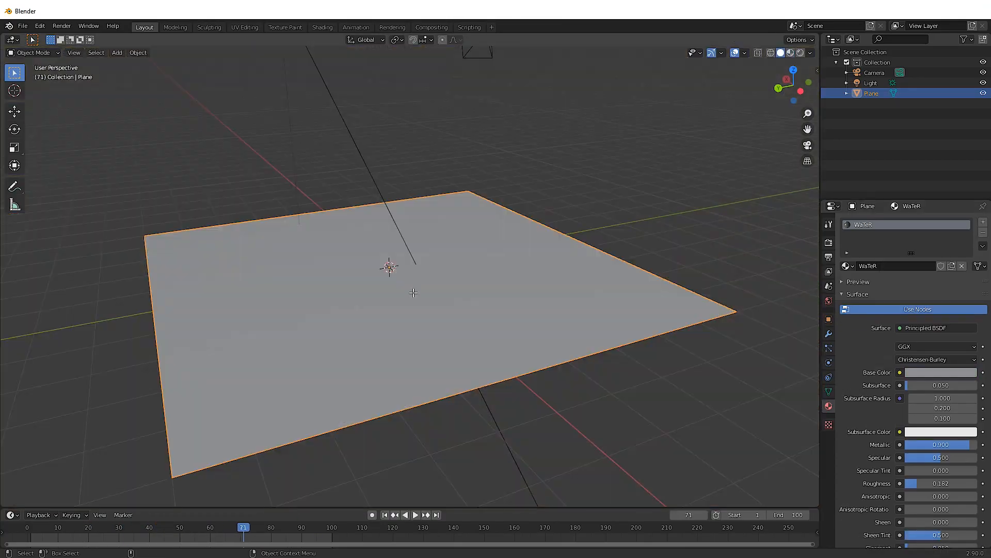
Toggle the plane into Edit Mode and back, then play the timeline animation.
key("Tab")
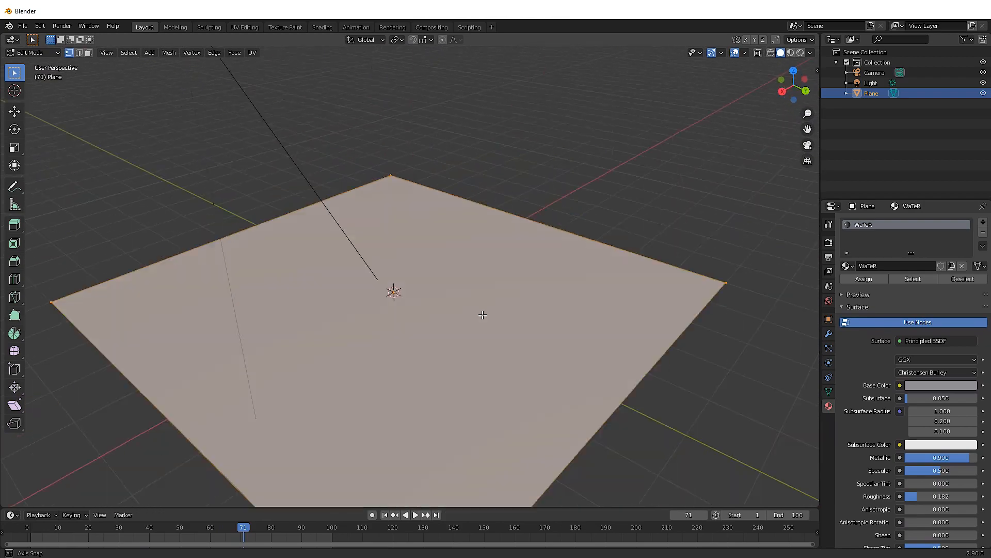
key("Tab")
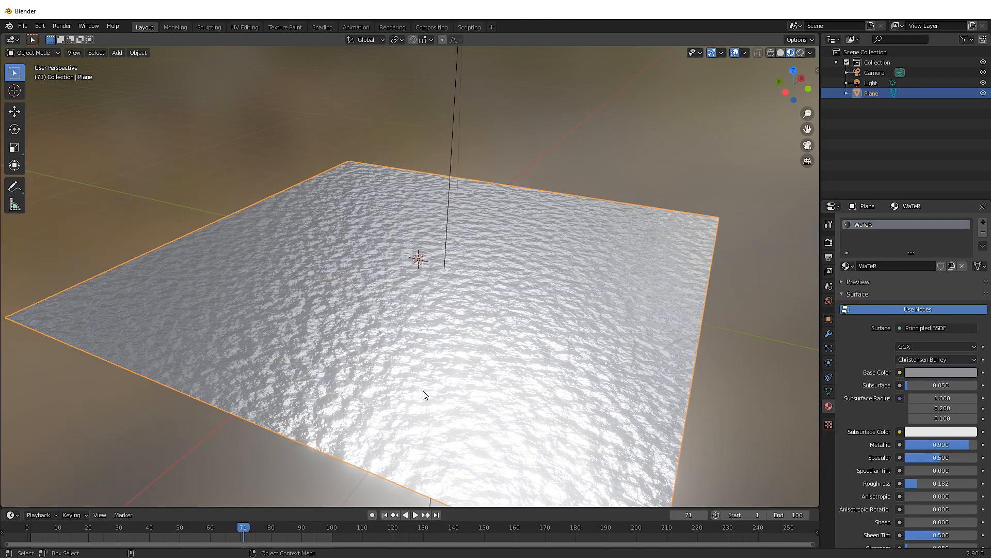
left_click(405, 514)
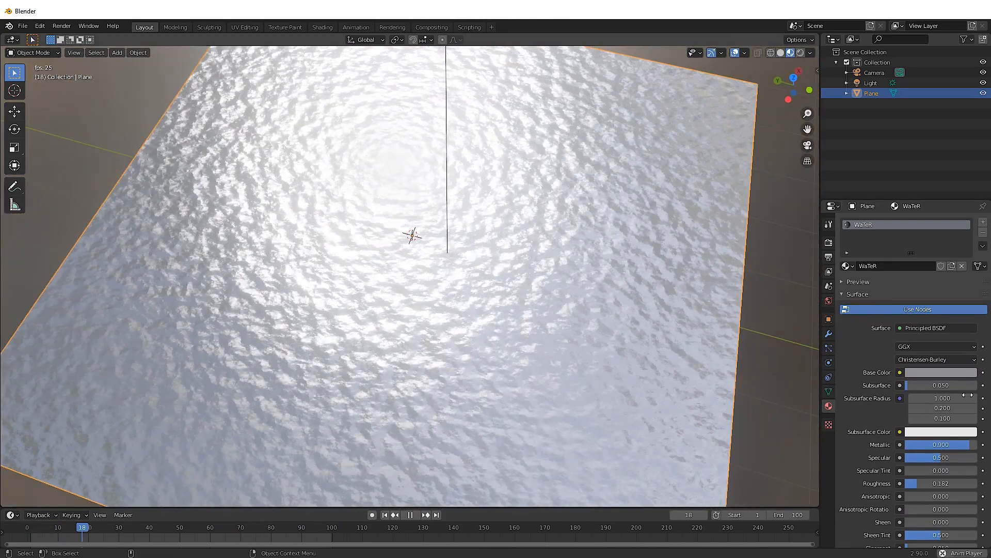